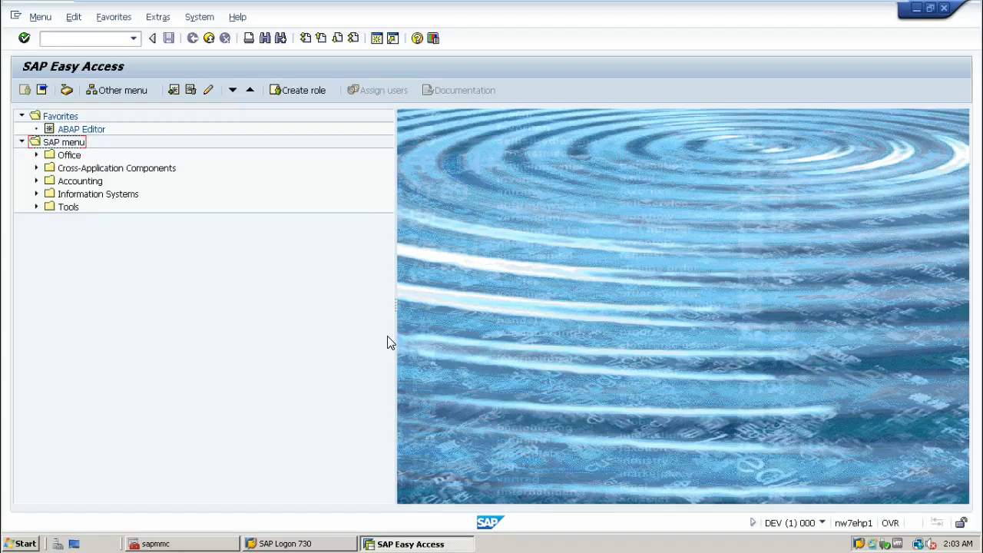
mouse_move(413, 544)
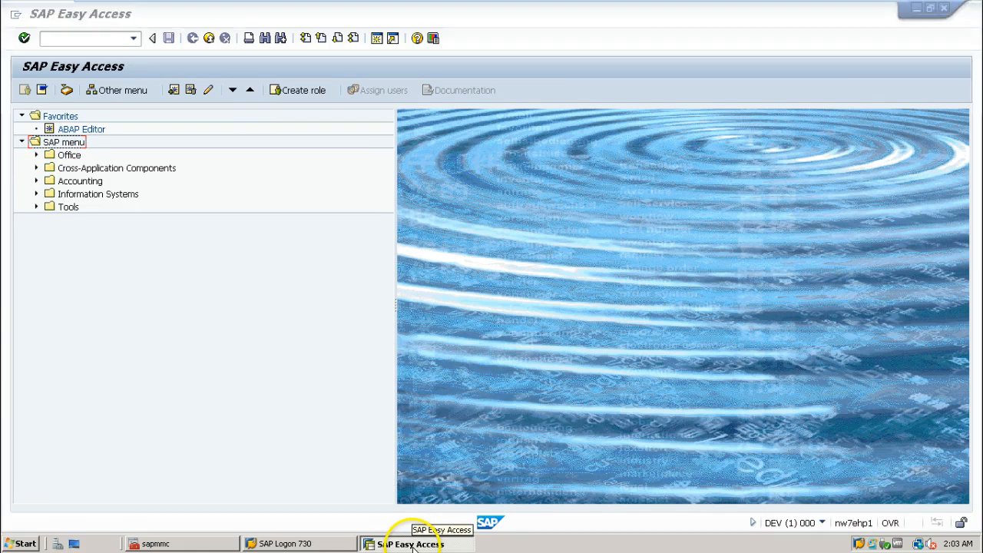
Minimize the SAP Easy Access window to the taskbar.
click(21, 543)
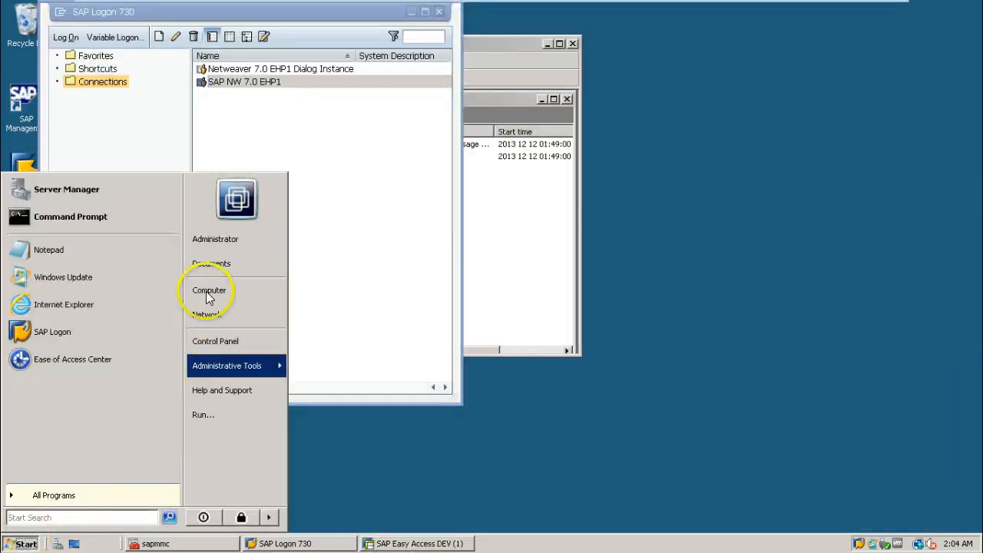
Browse from Computer into C:\usr\sap\DEV\SYS to reach the profile folder.
click(209, 290)
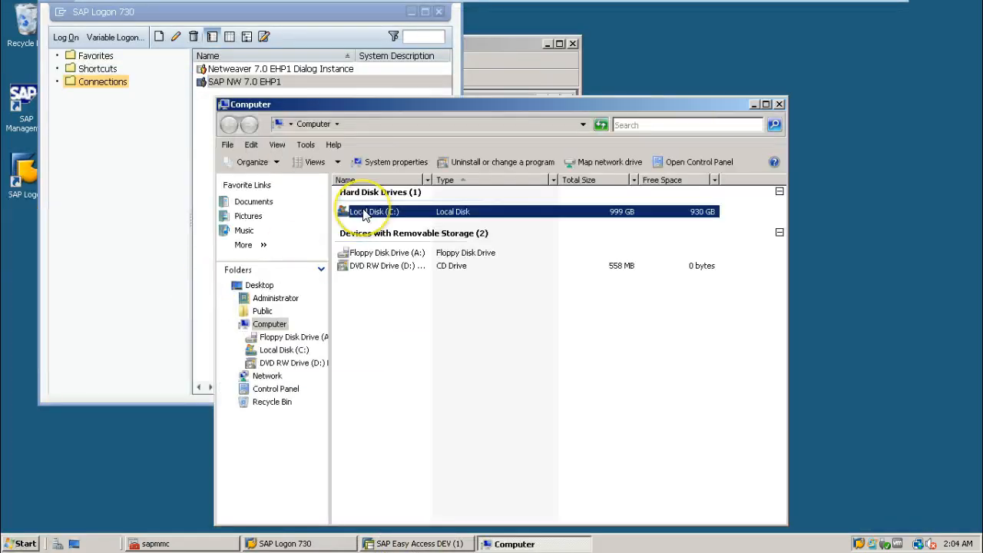
double_click(372, 212)
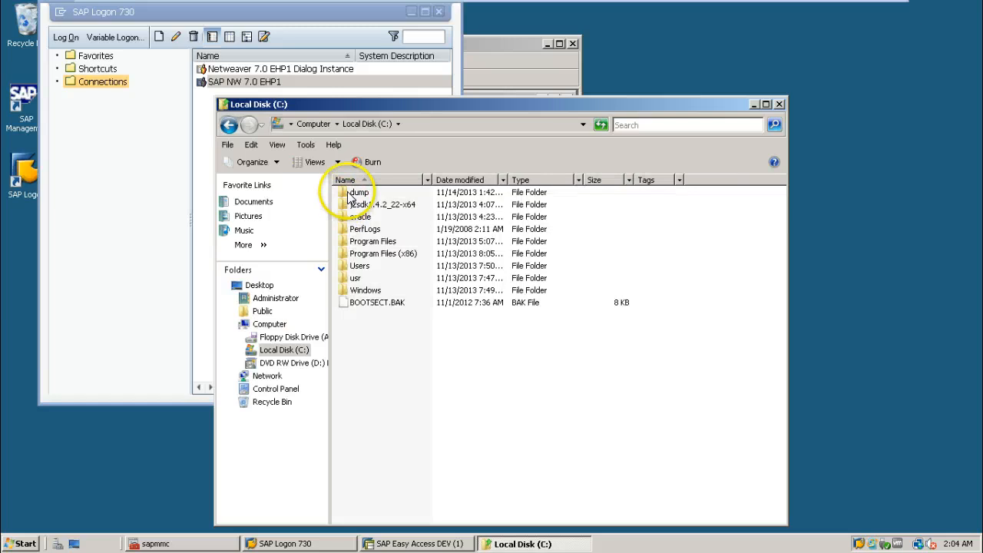
double_click(355, 278)
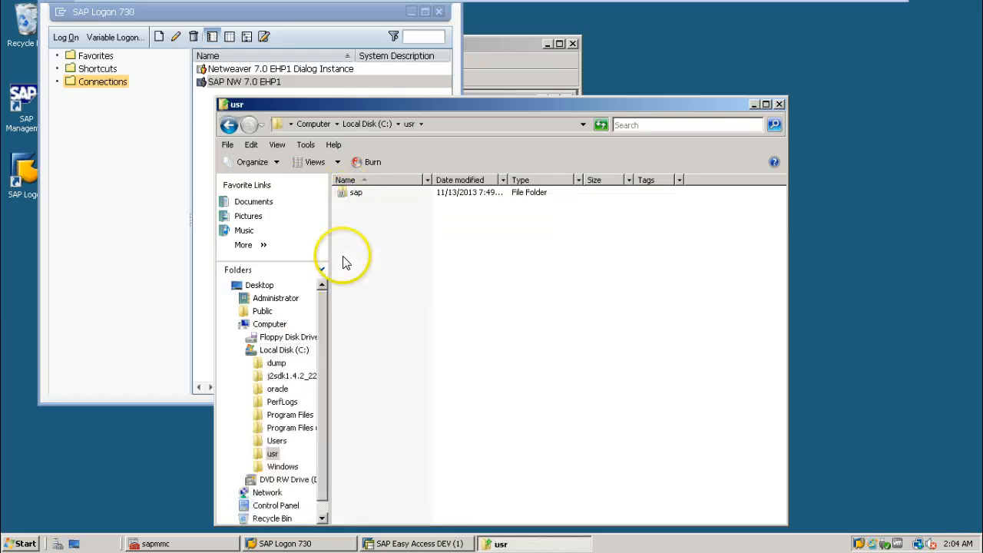
double_click(356, 192)
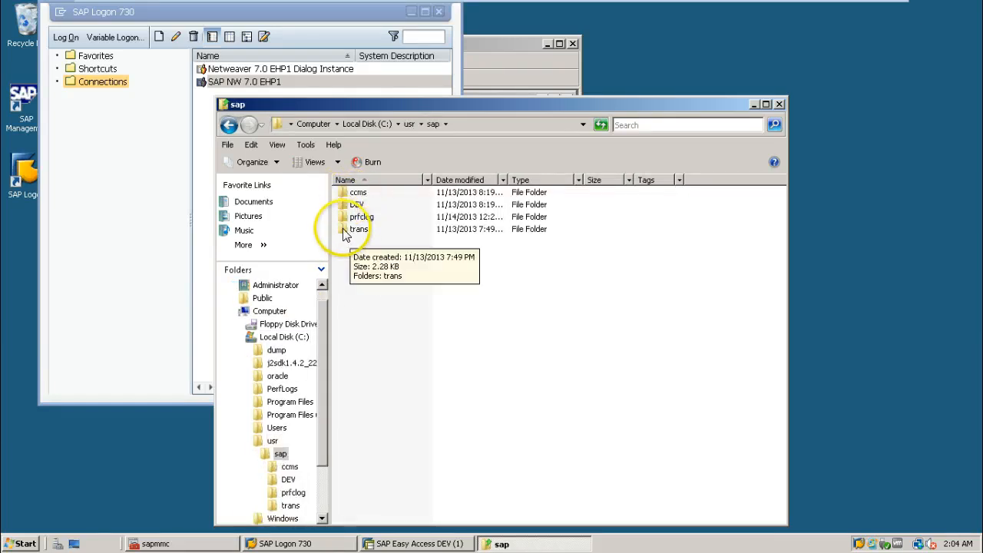
double_click(357, 204)
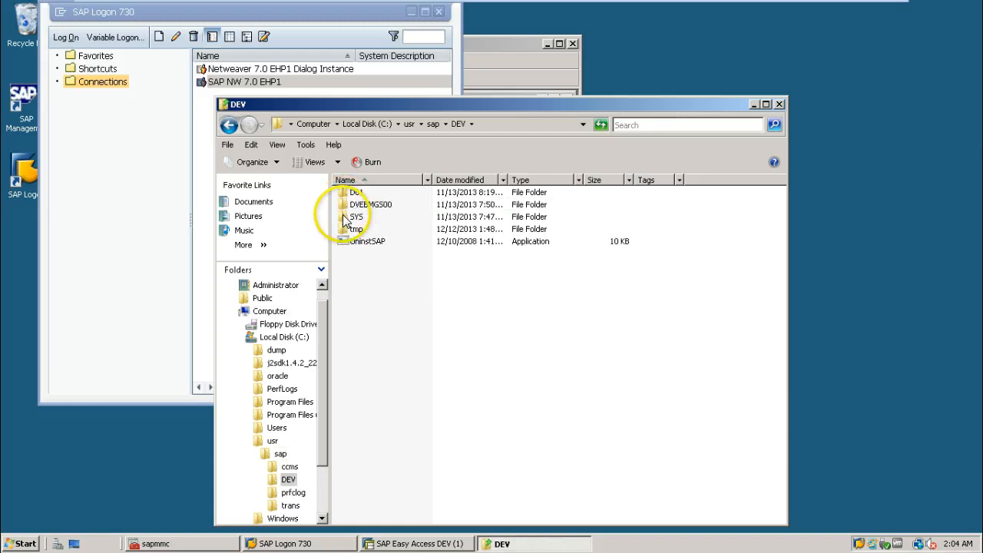
double_click(355, 217)
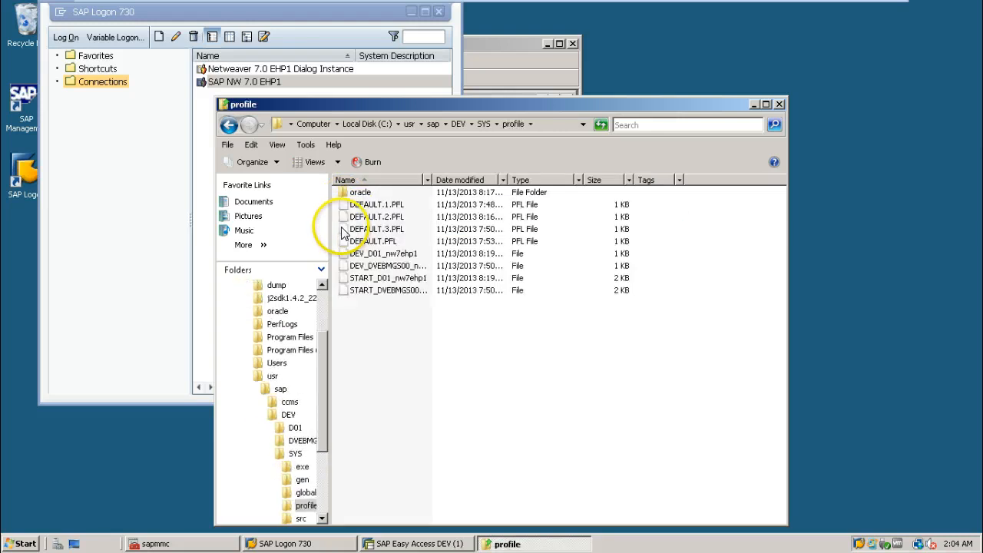
mouse_move(361, 246)
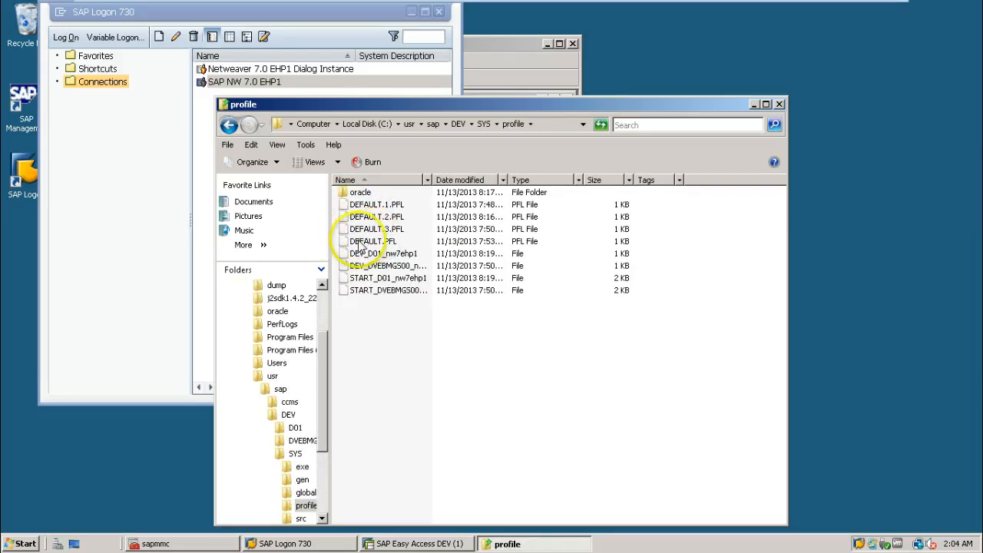
Inspect DEFAULT.PFL, DEV_D01_nw7ehp1 and START_DVEBMGS00_nw7ehp1 with the Name column widened.
click(373, 241)
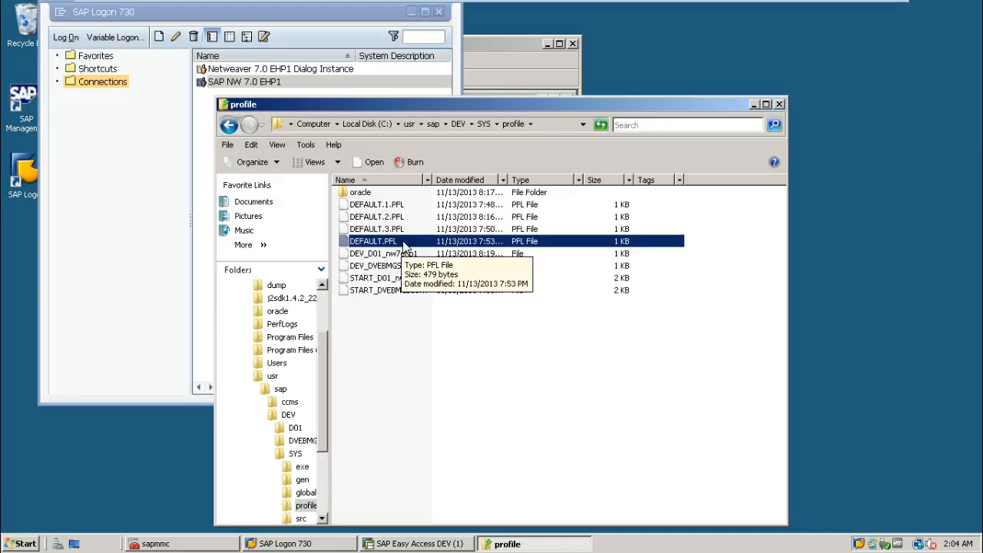
mouse_move(397, 328)
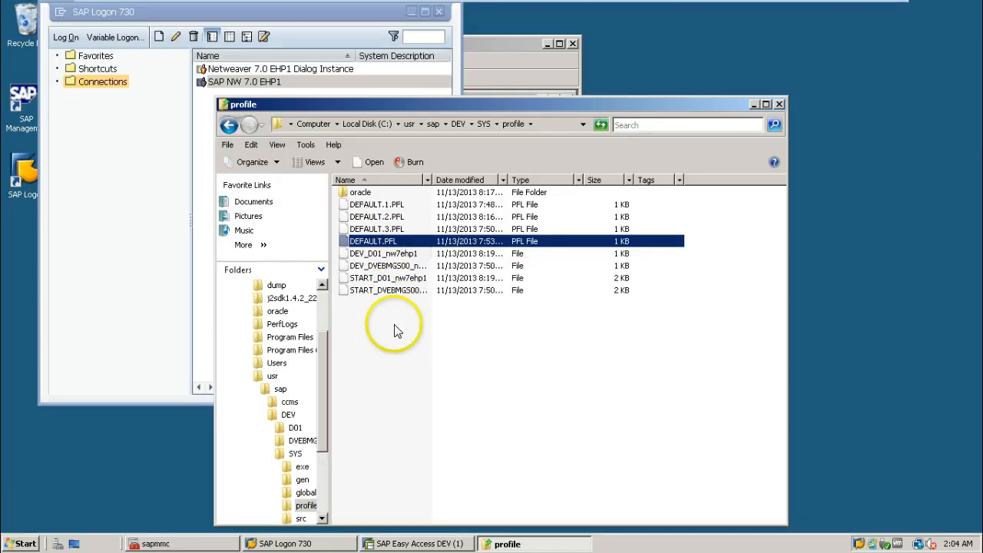
mouse_move(361, 246)
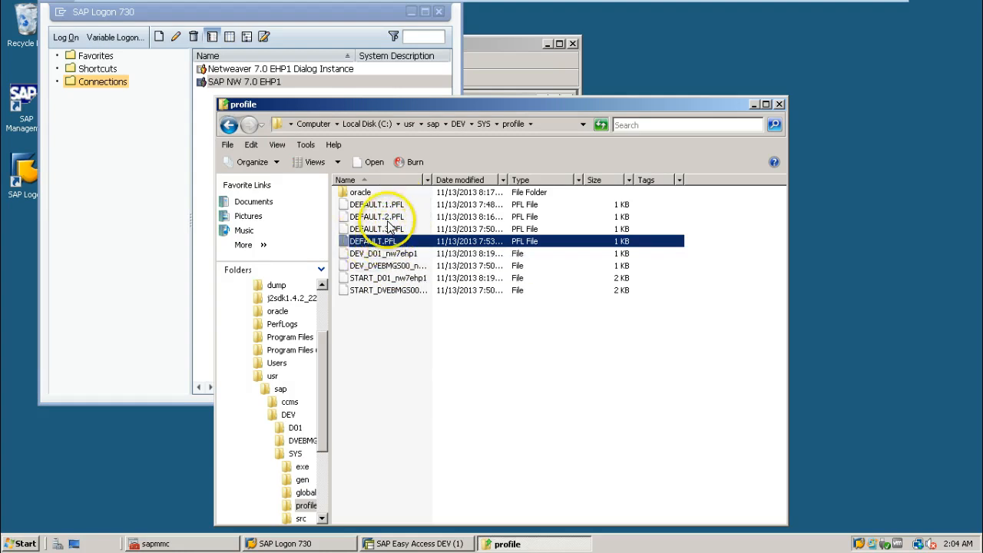
mouse_move(376, 196)
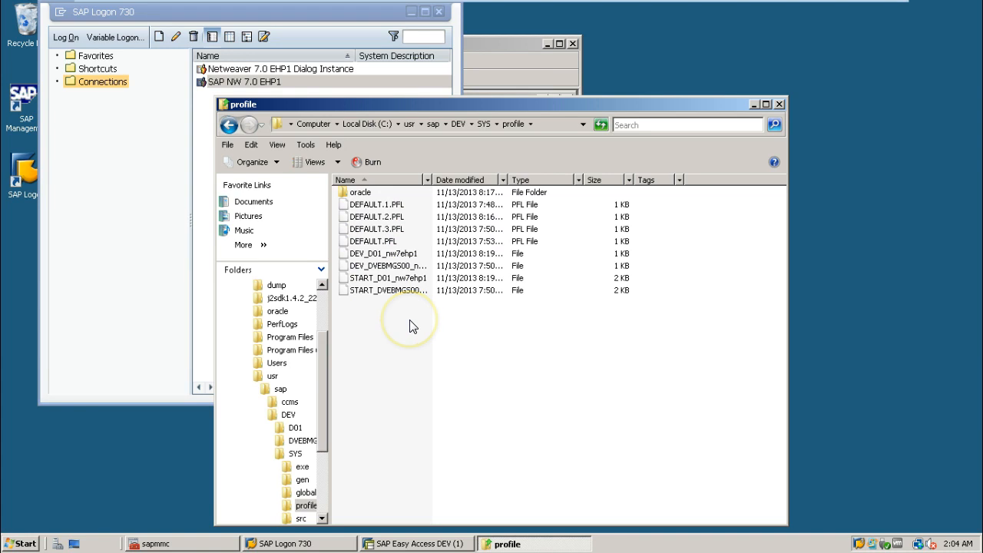
mouse_move(436, 183)
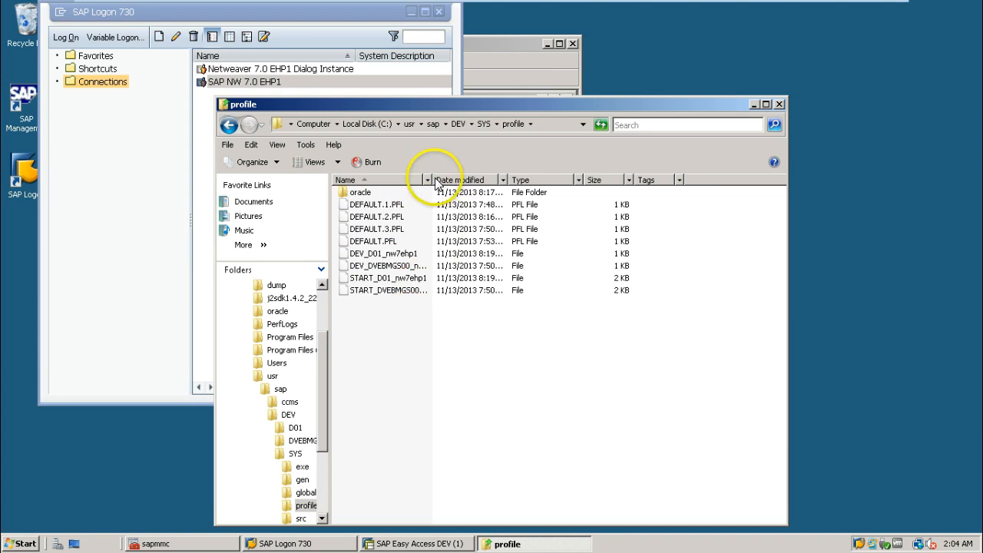
click(384, 253)
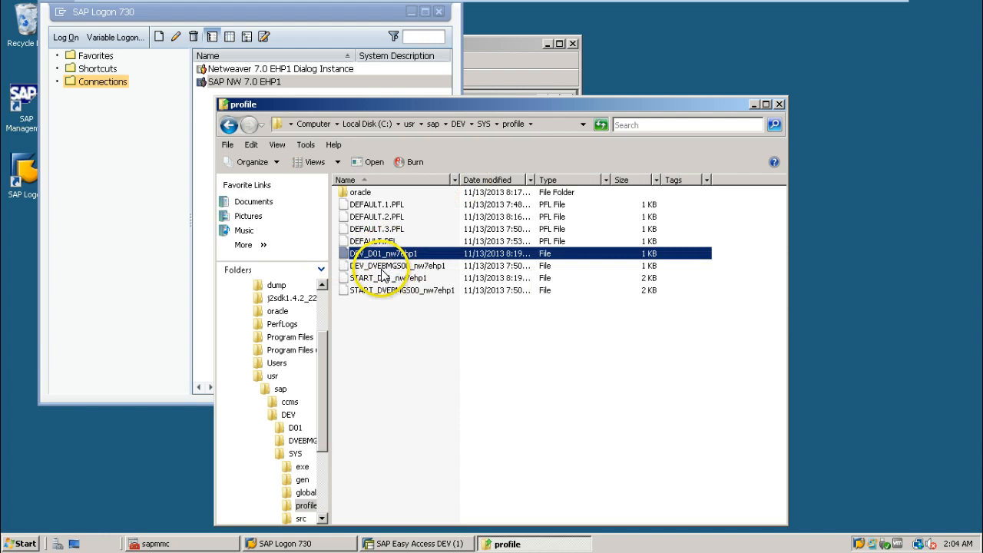
click(384, 265)
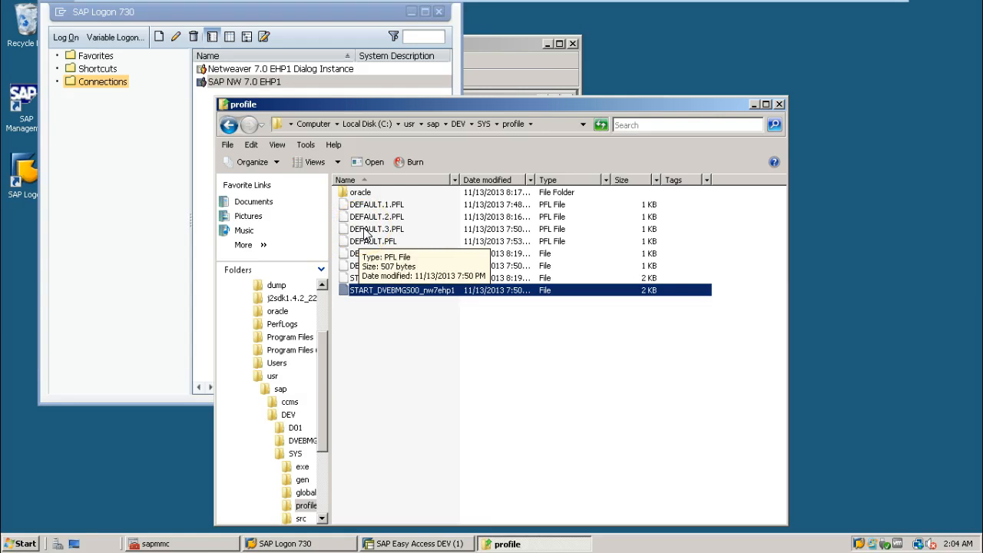
click(368, 342)
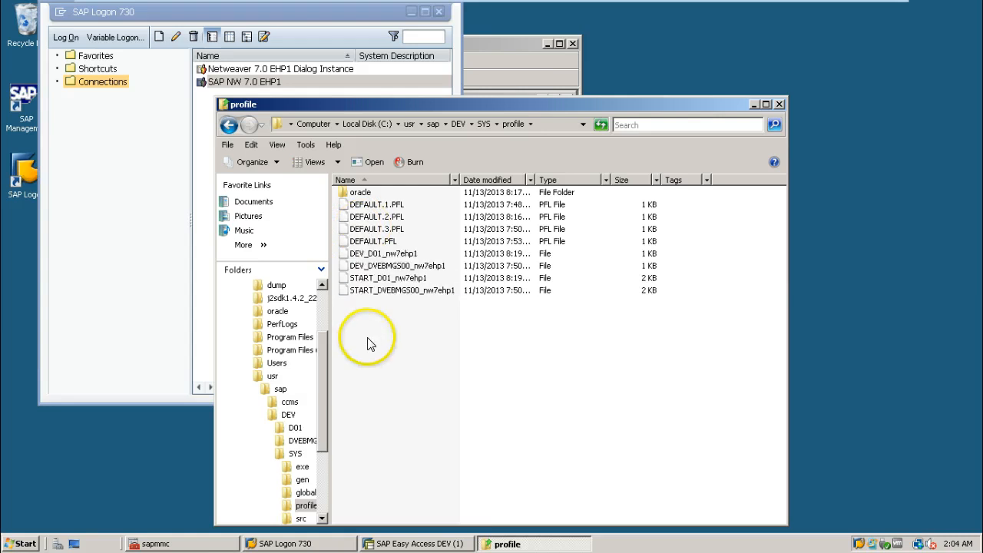
mouse_move(369, 253)
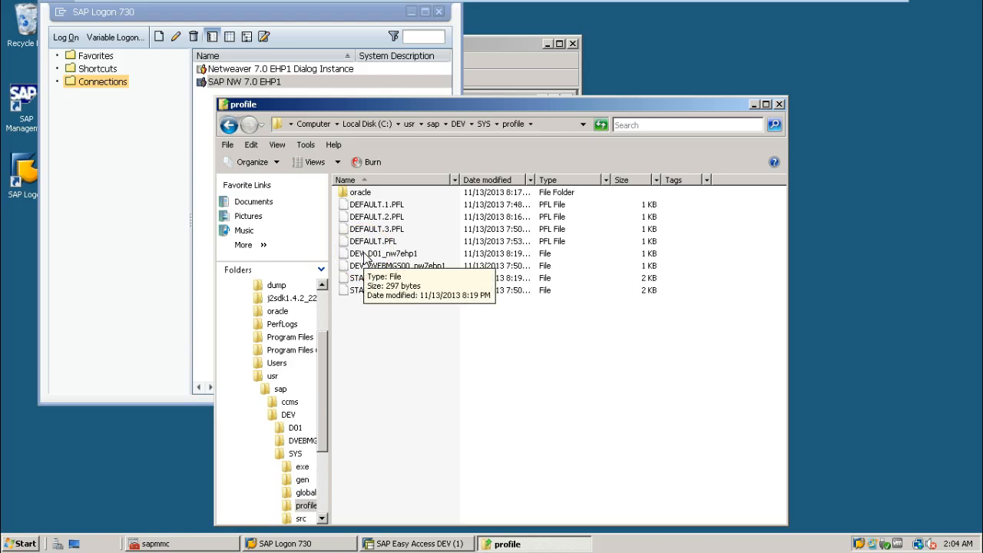
mouse_move(394, 331)
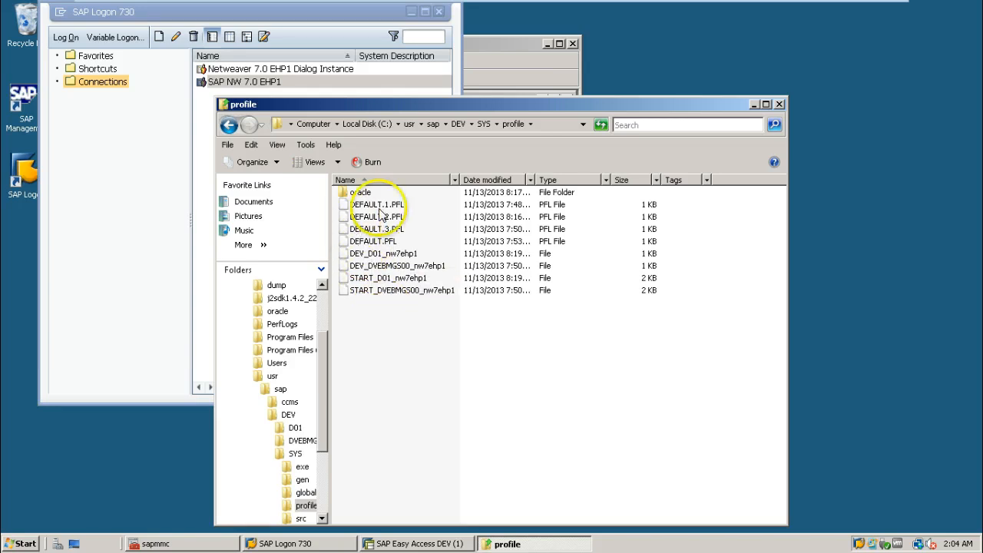
mouse_move(369, 290)
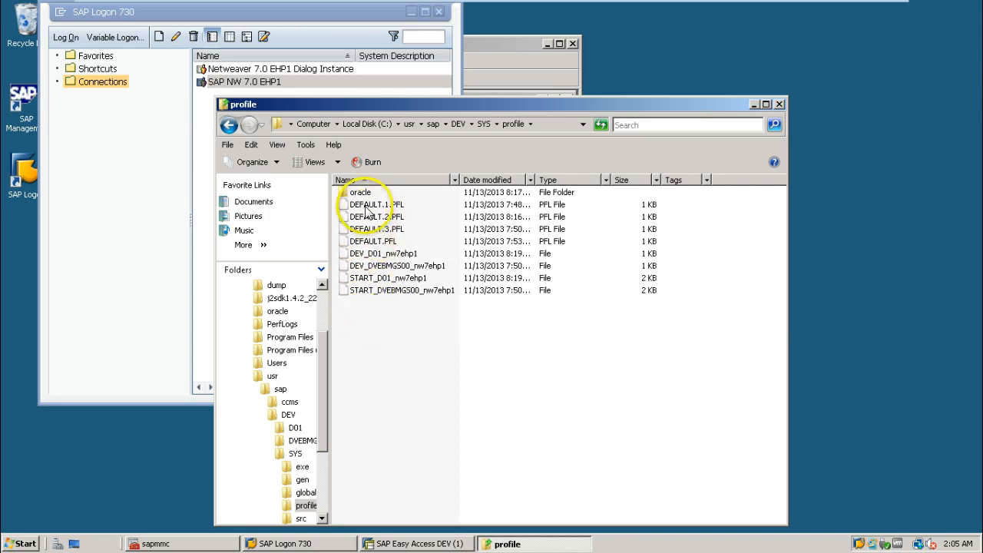
mouse_move(376, 290)
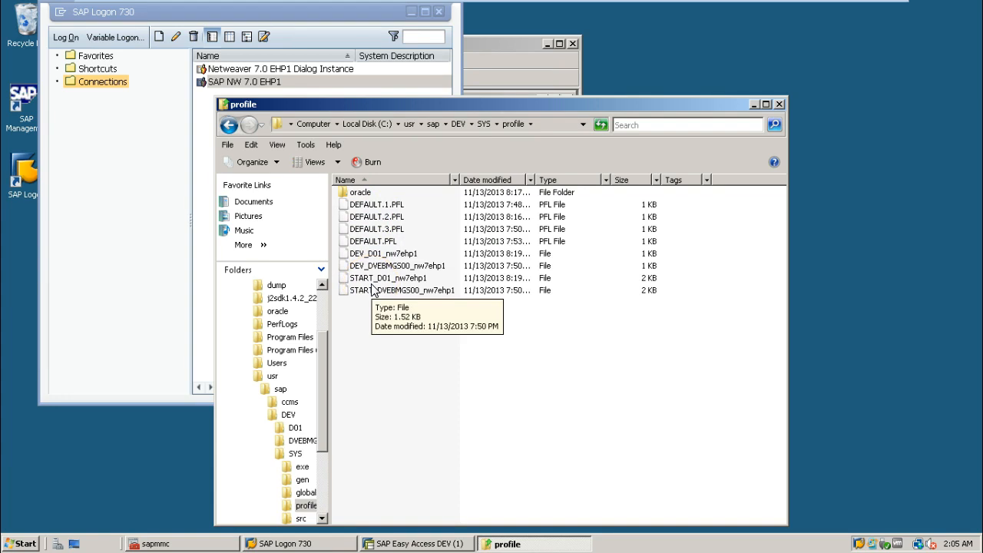
mouse_move(430, 544)
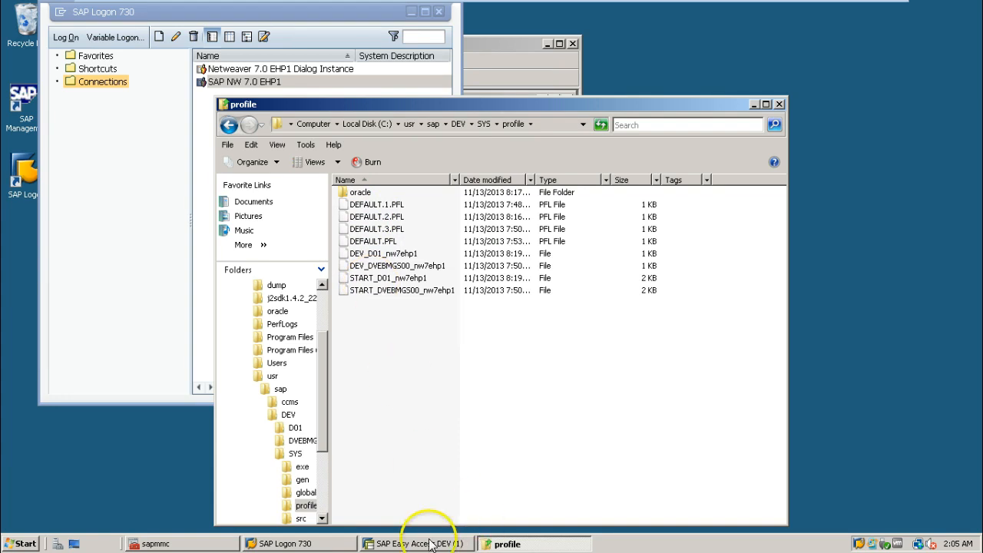
Restore the SAP Easy Access window and start transaction rz10.
click(415, 543)
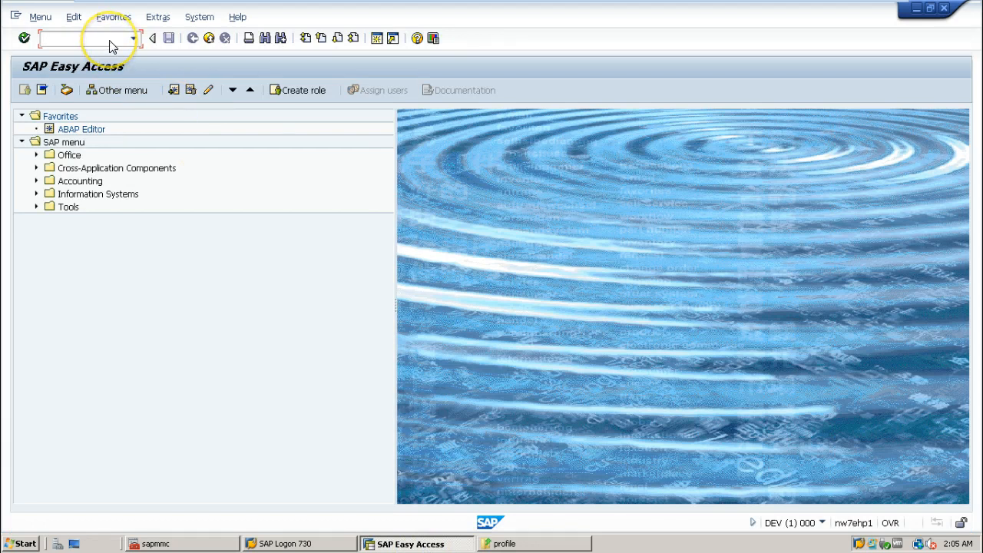
text(rz)
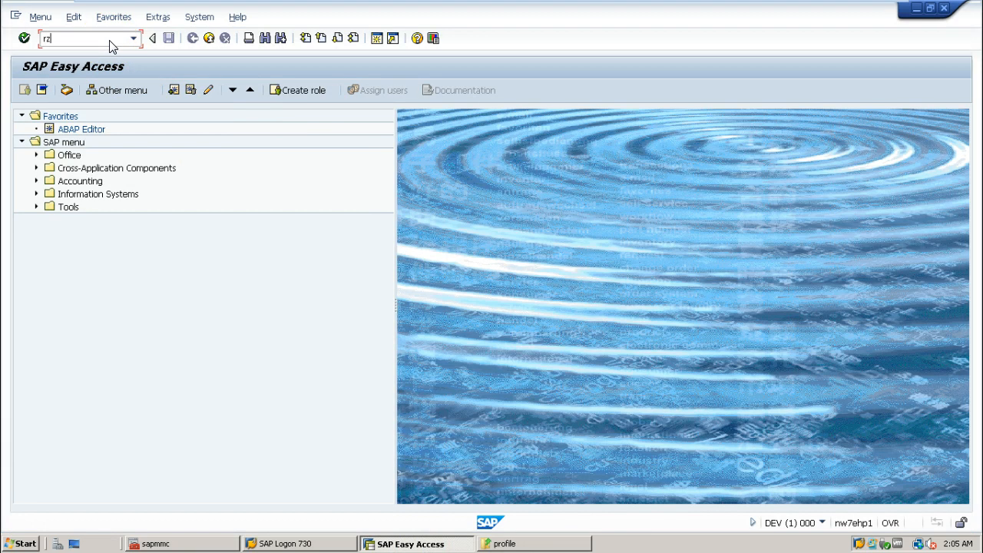
text(10)
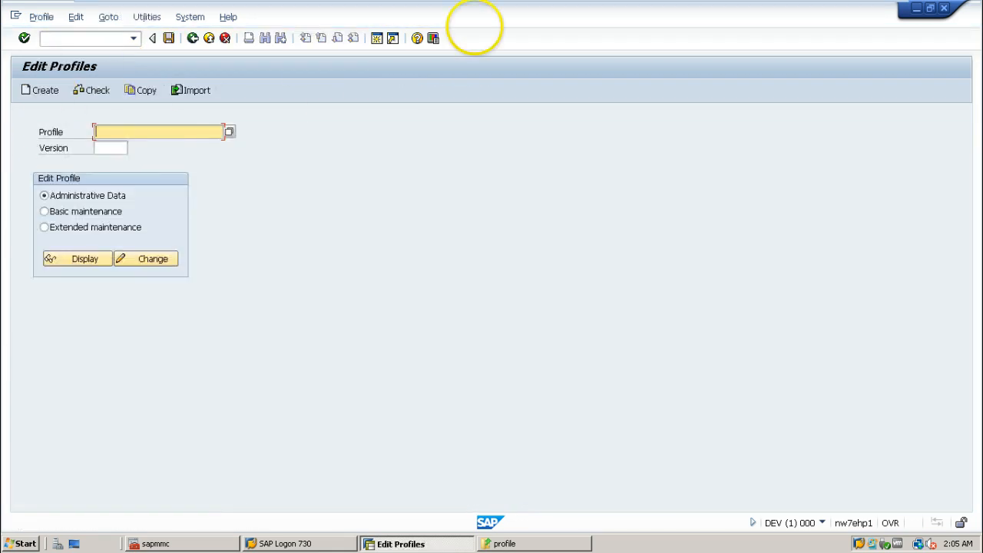
mouse_move(231, 131)
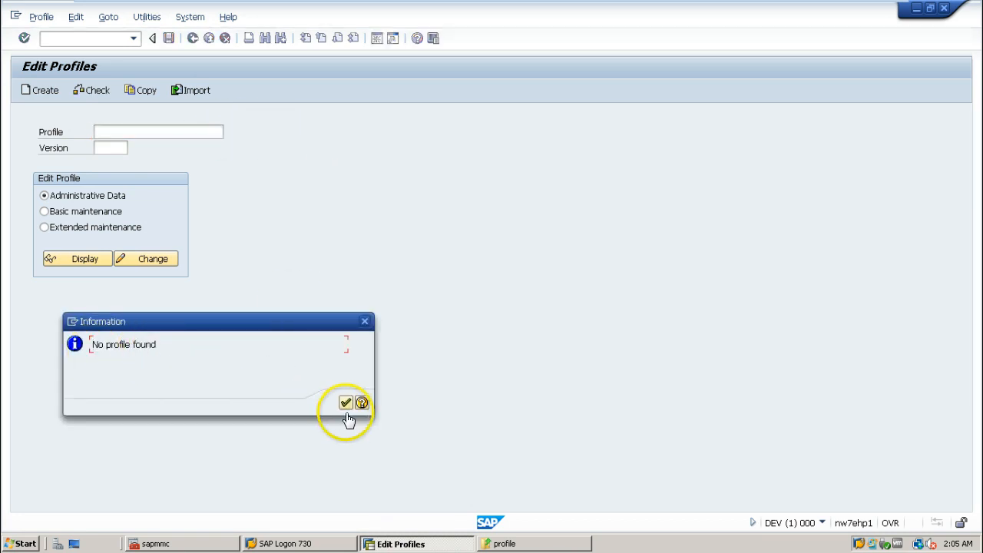
mouse_move(346, 403)
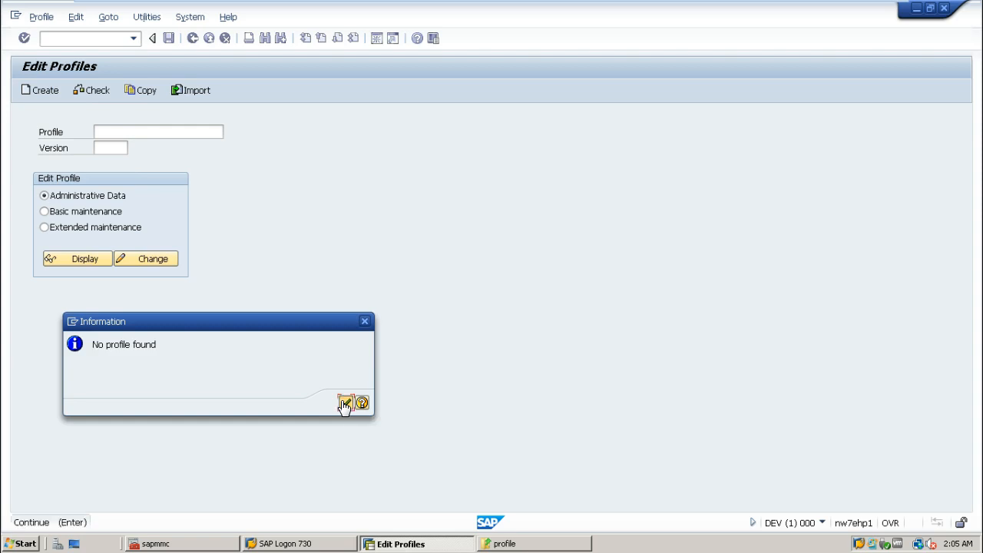
Run Utilities > Import profiles > Of active servers in RZ10.
click(345, 402)
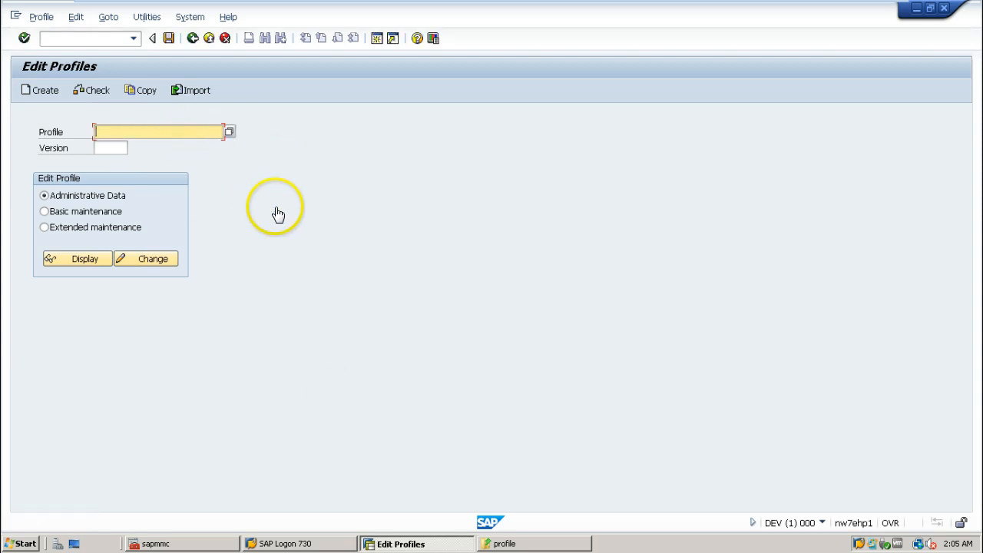
mouse_move(277, 188)
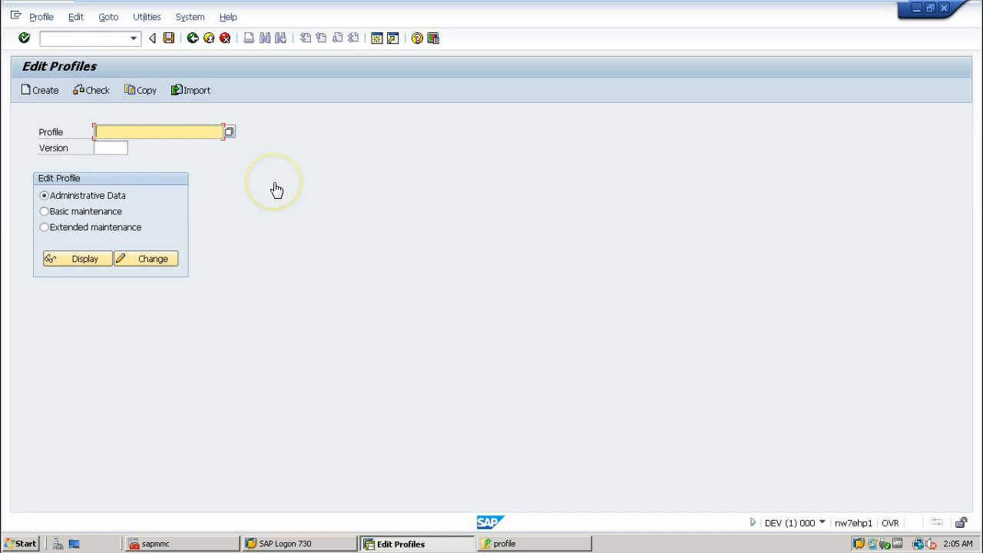
mouse_move(189, 16)
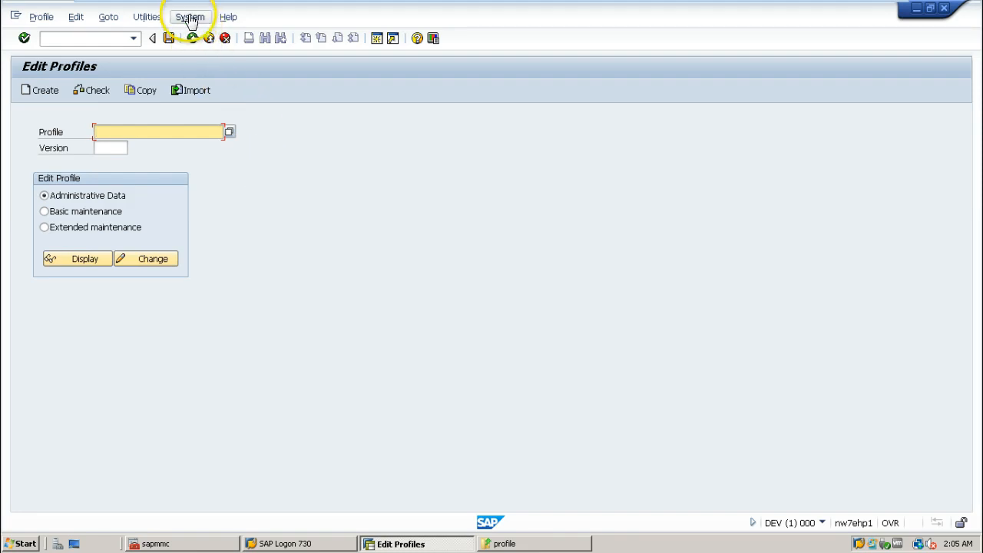
click(146, 17)
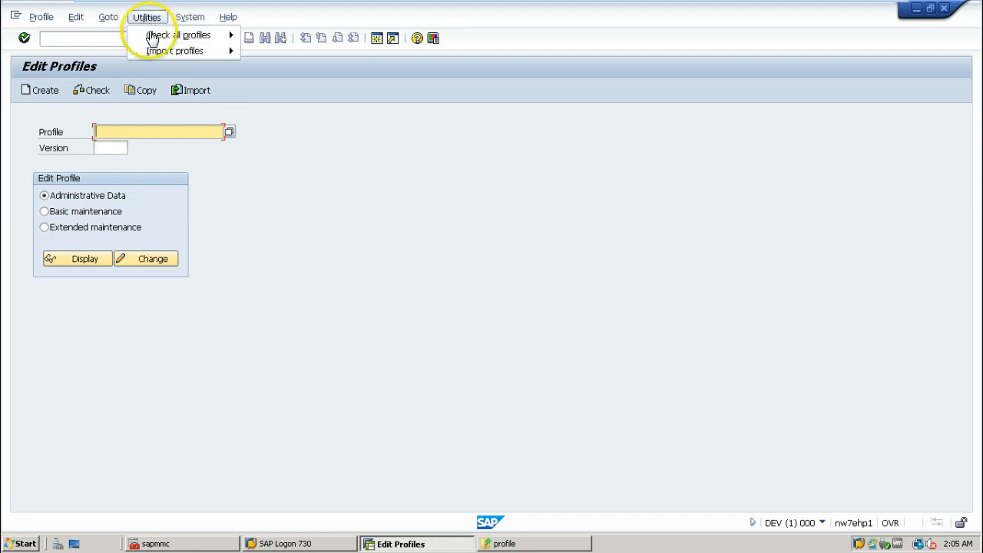
mouse_move(176, 50)
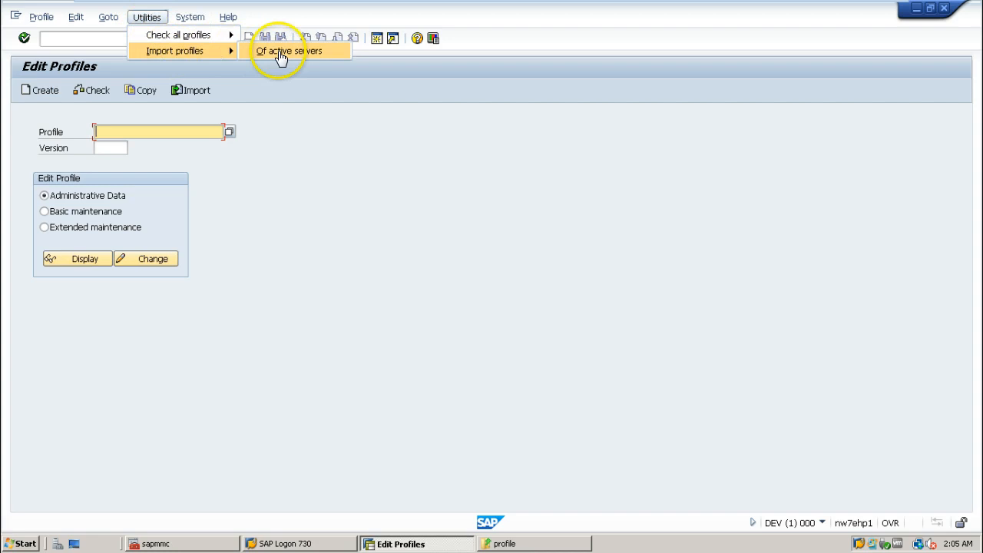
mouse_move(288, 51)
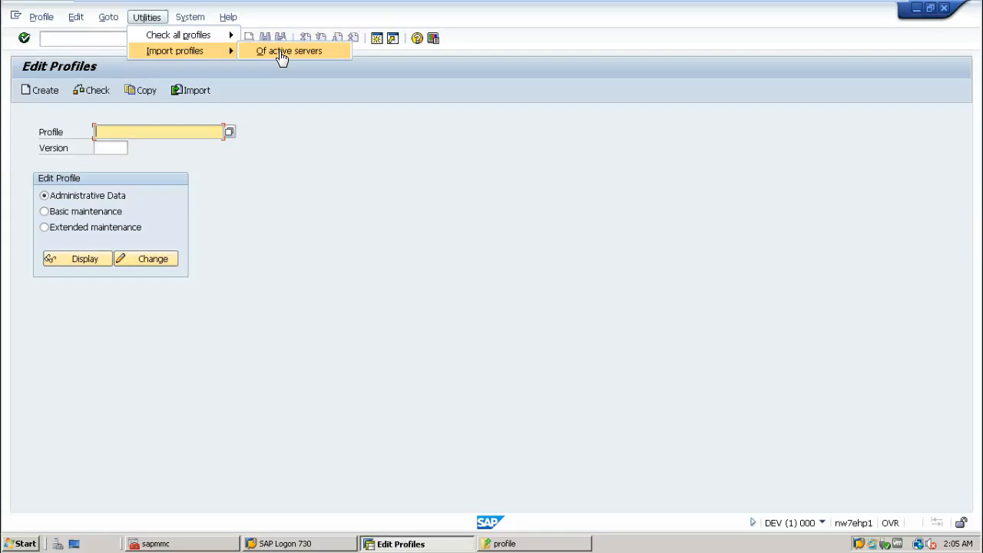
click(288, 50)
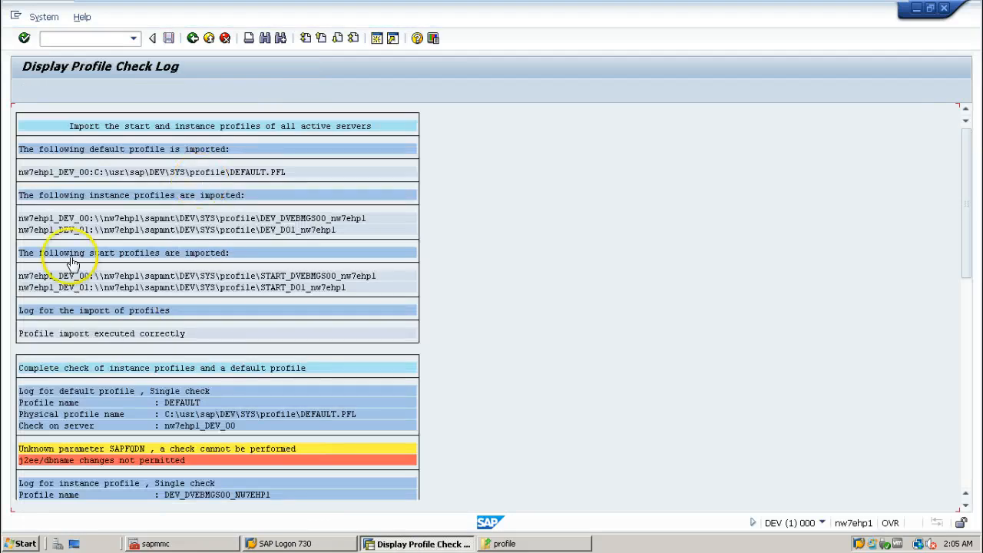
mouse_move(50, 87)
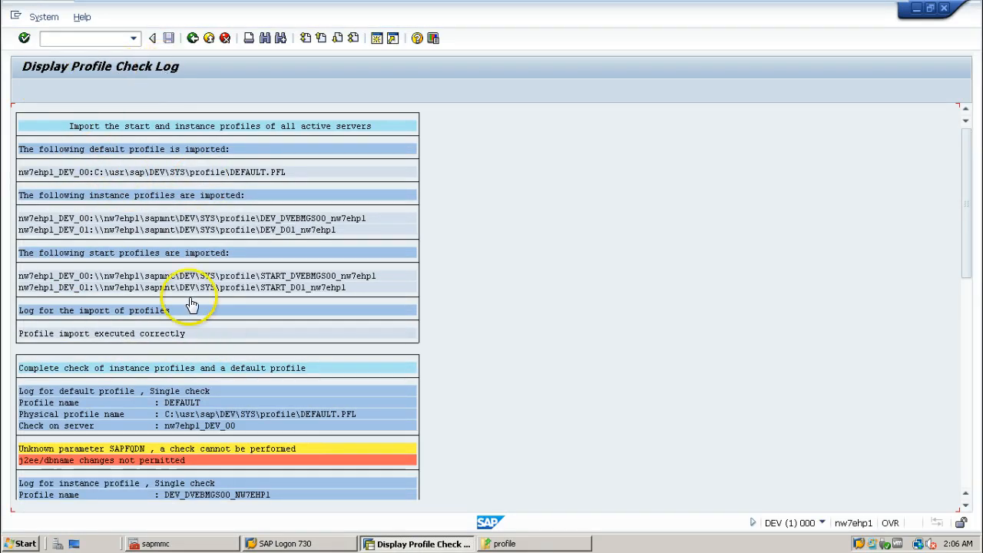
Scroll through the profile check log, then go back to Edit Profiles with F3.
scroll(down, 3)
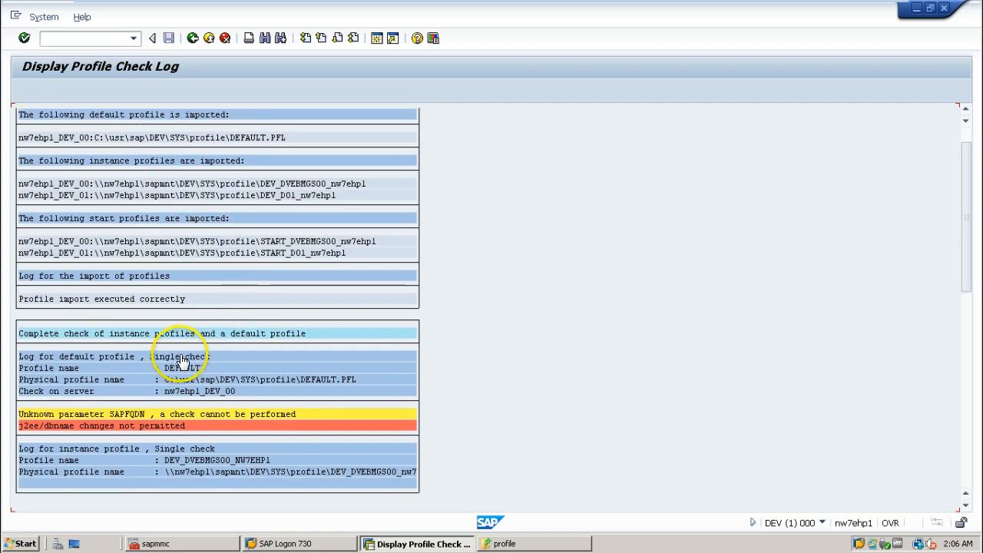
scroll(down, 3)
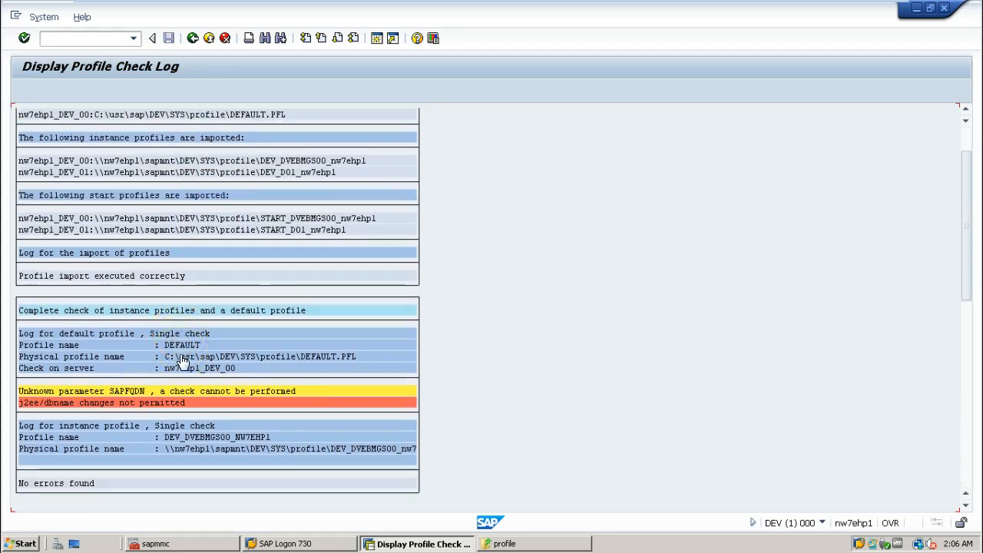
scroll(up, 3)
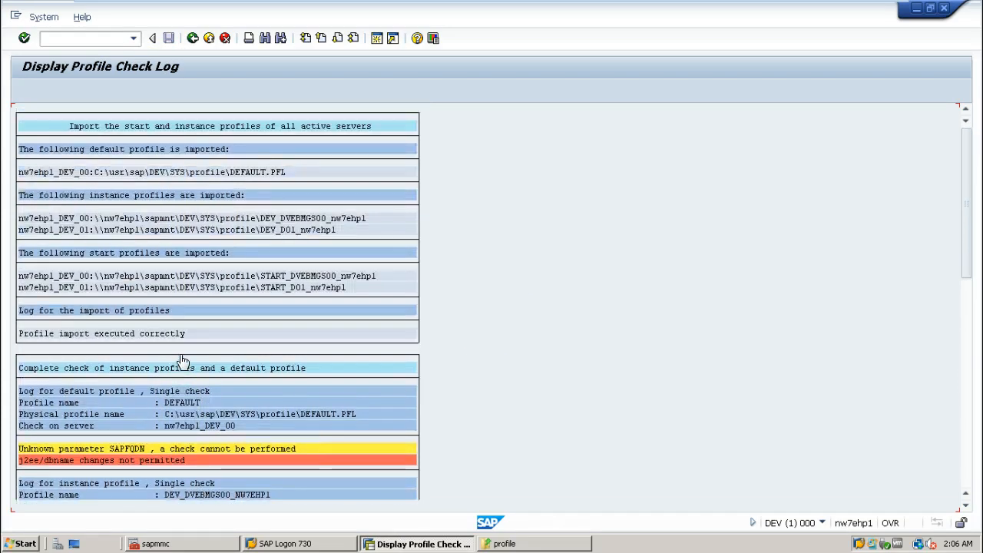
scroll(up, 3)
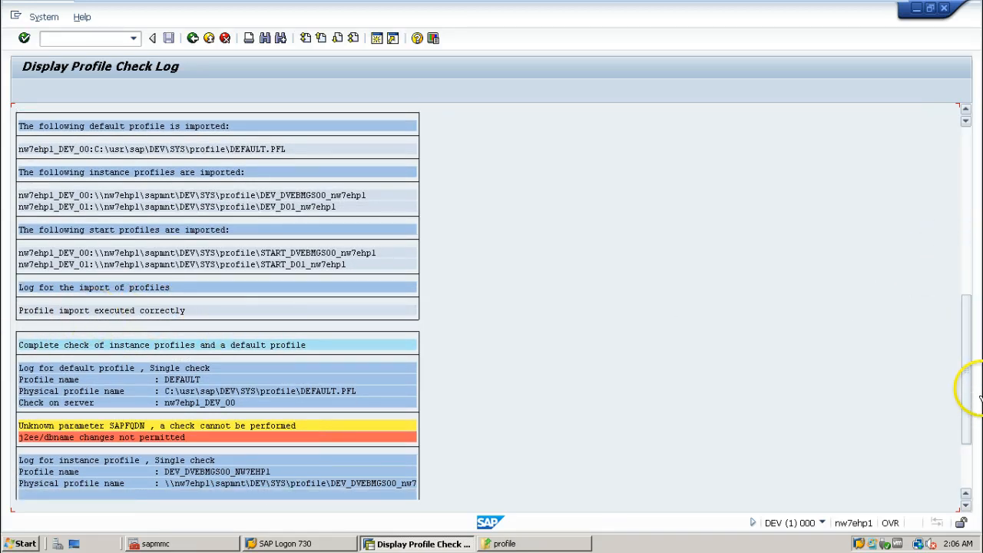
scroll(down, 3)
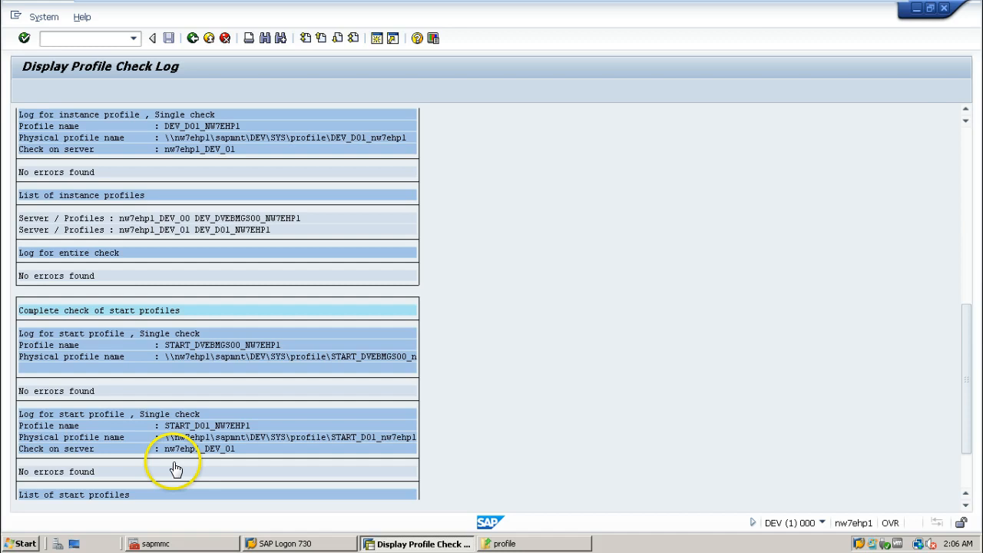
scroll(down, 3)
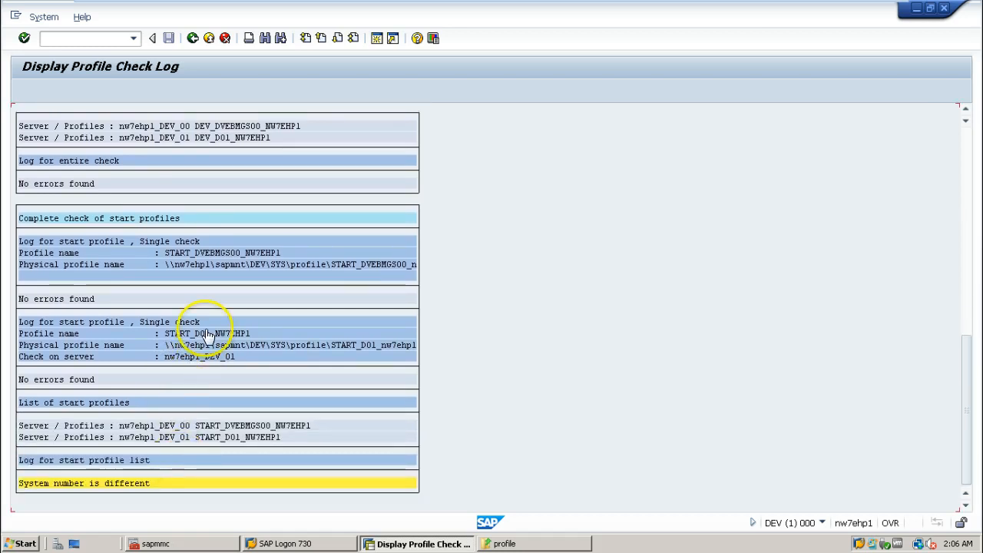
mouse_move(175, 273)
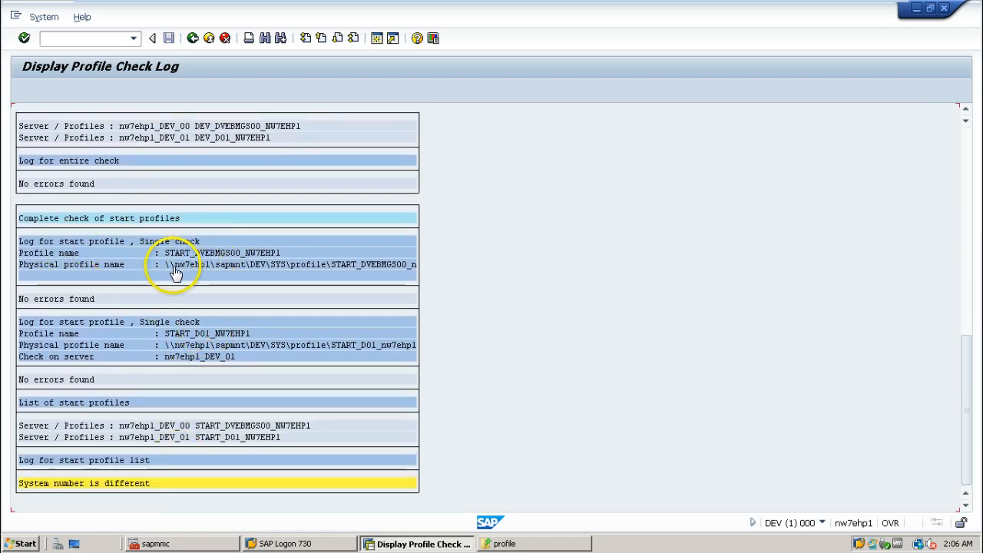
mouse_move(326, 271)
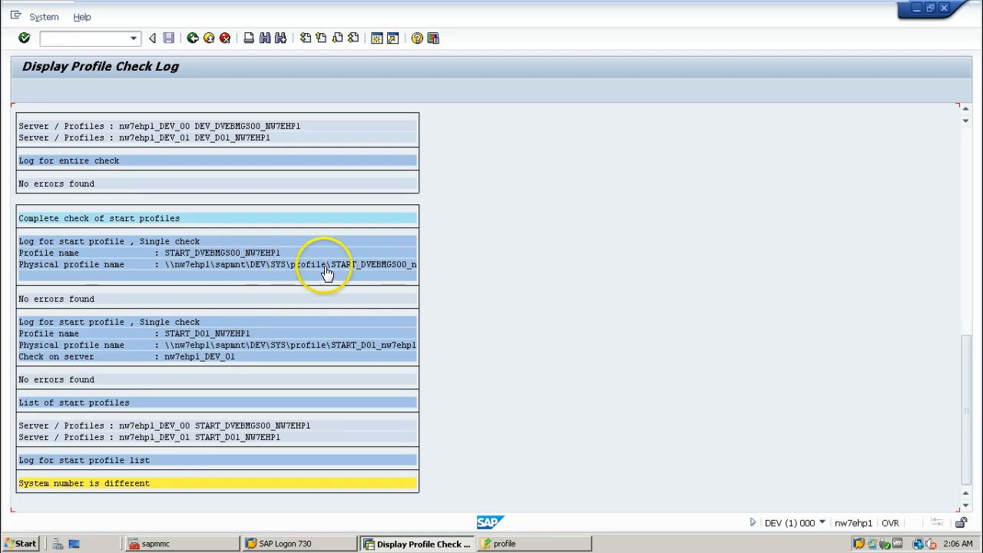
mouse_move(412, 273)
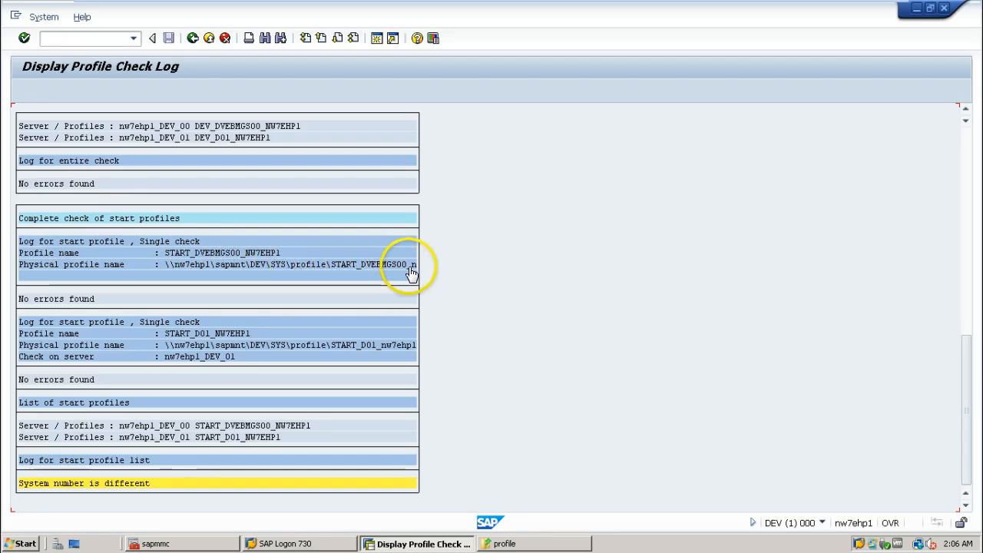
mouse_move(309, 371)
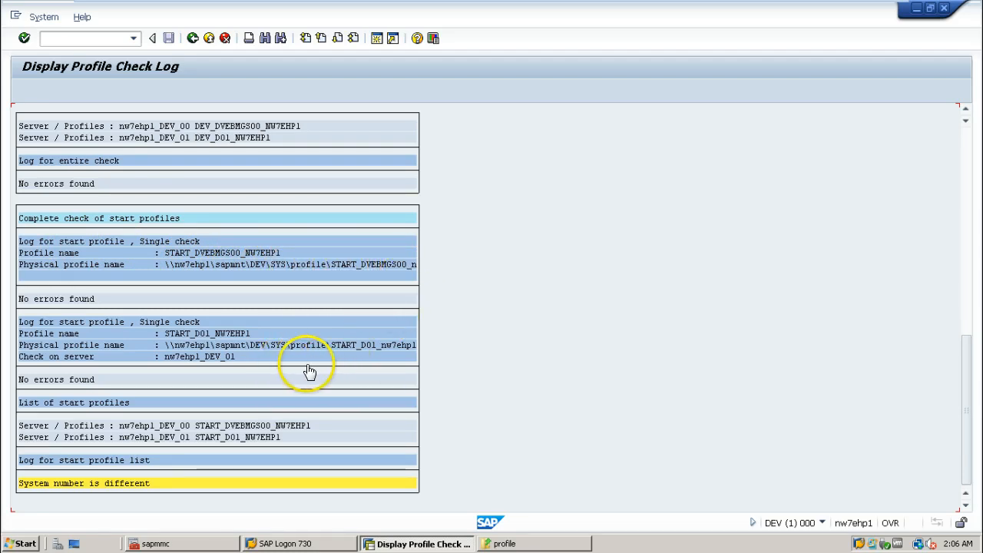
mouse_move(215, 450)
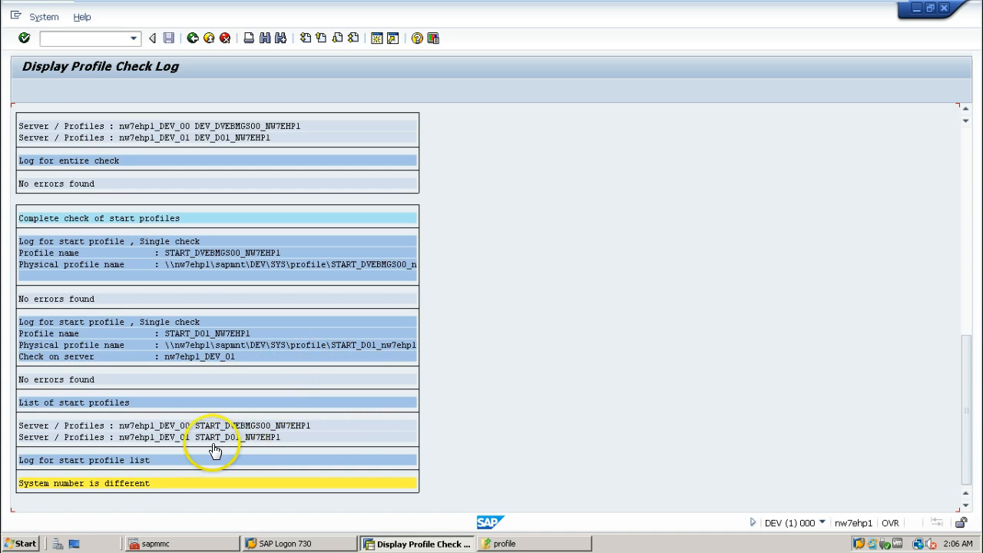
mouse_move(197, 83)
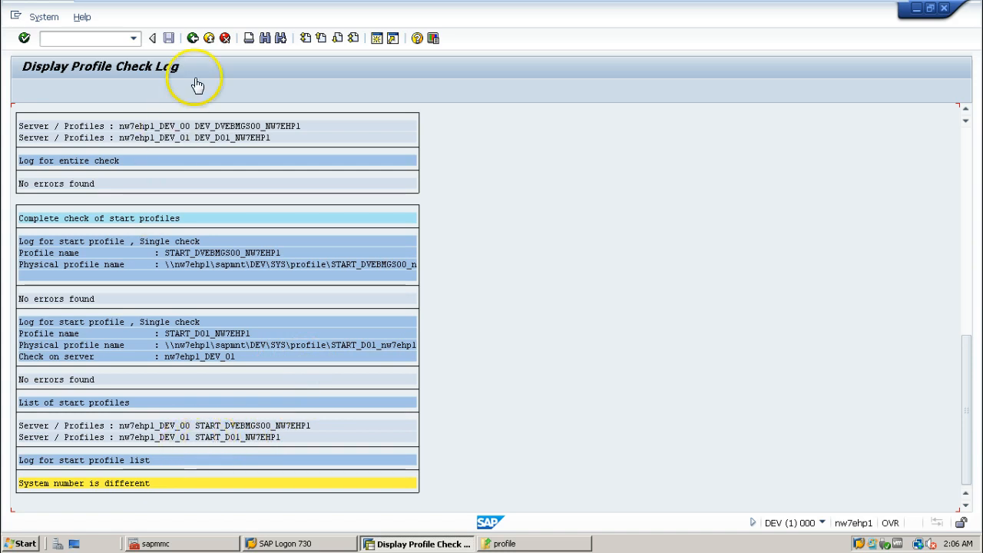
click(192, 38)
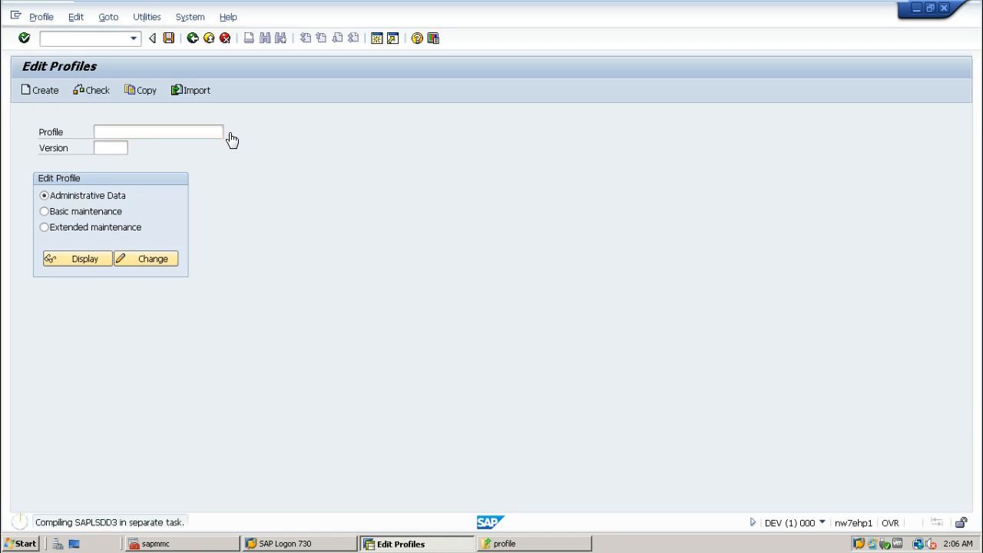
mouse_move(336, 202)
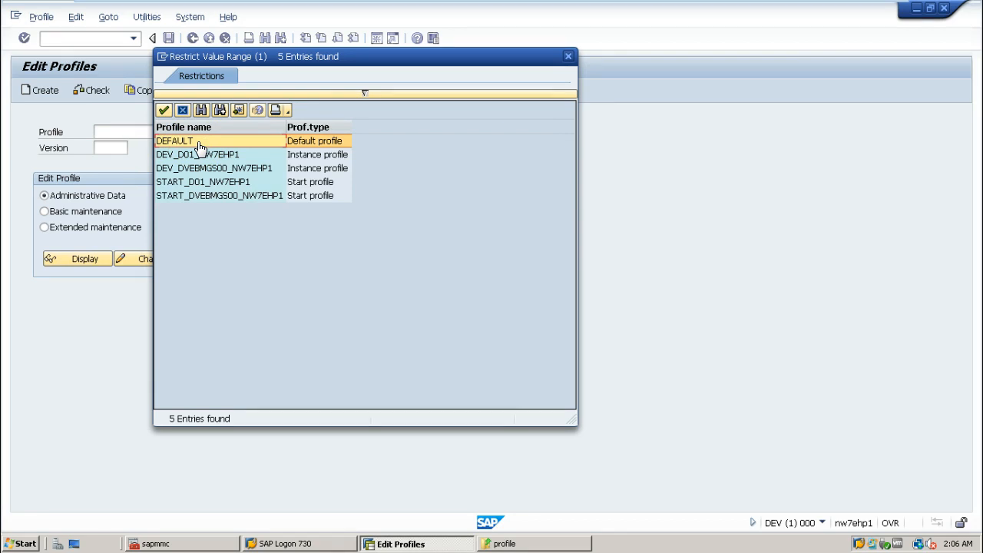
Pick DEFAULT from the value help so Profile and Version 000001 are filled in.
double_click(174, 140)
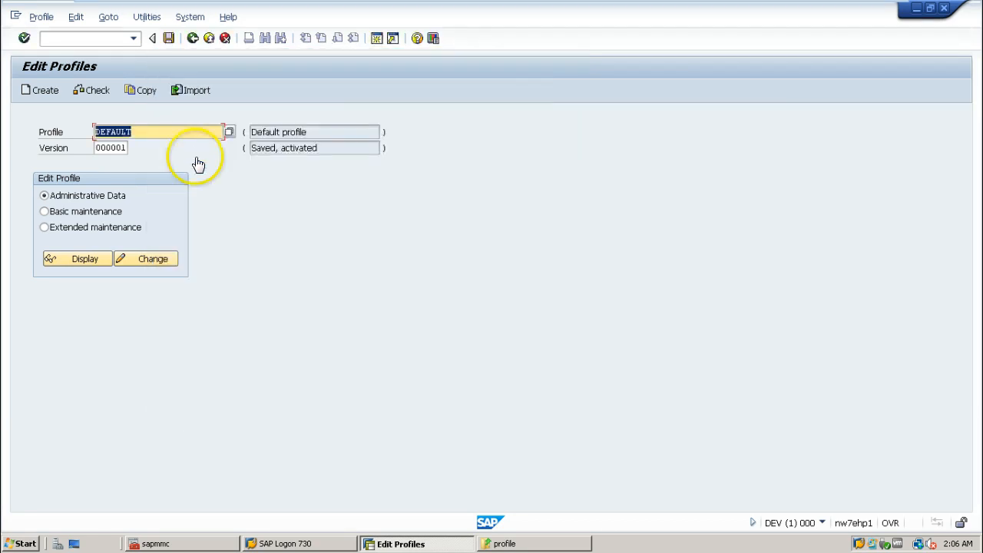
mouse_move(152, 258)
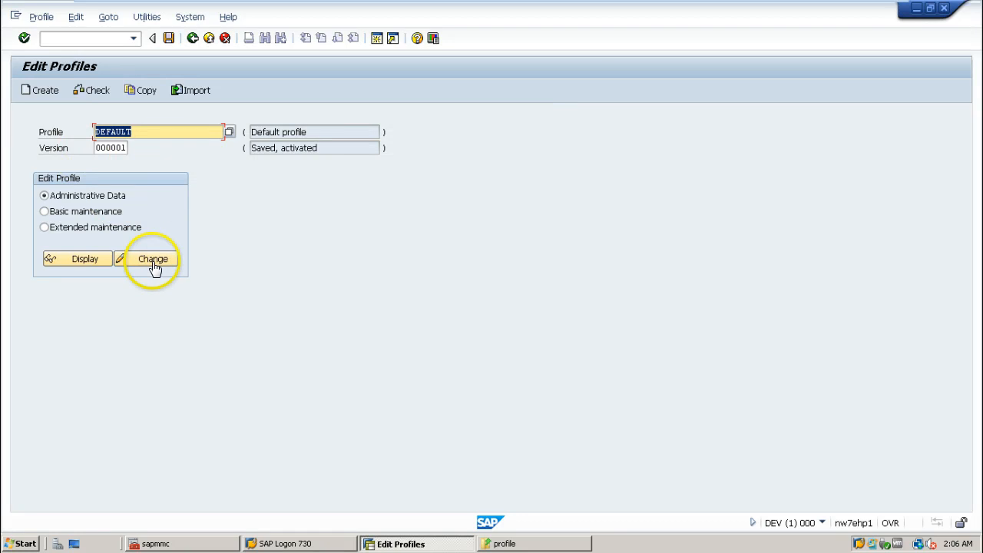
mouse_move(153, 258)
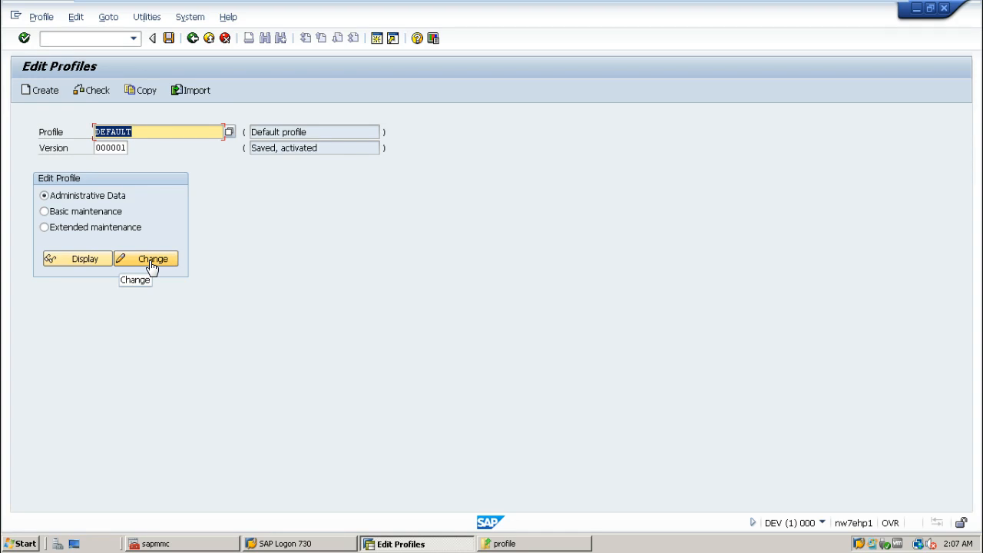
mouse_move(142, 52)
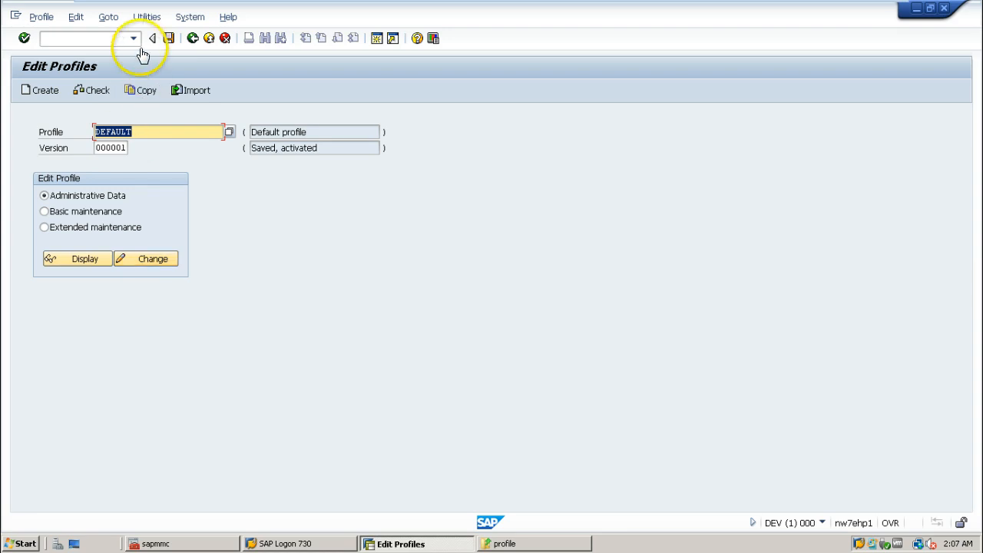
mouse_move(305, 248)
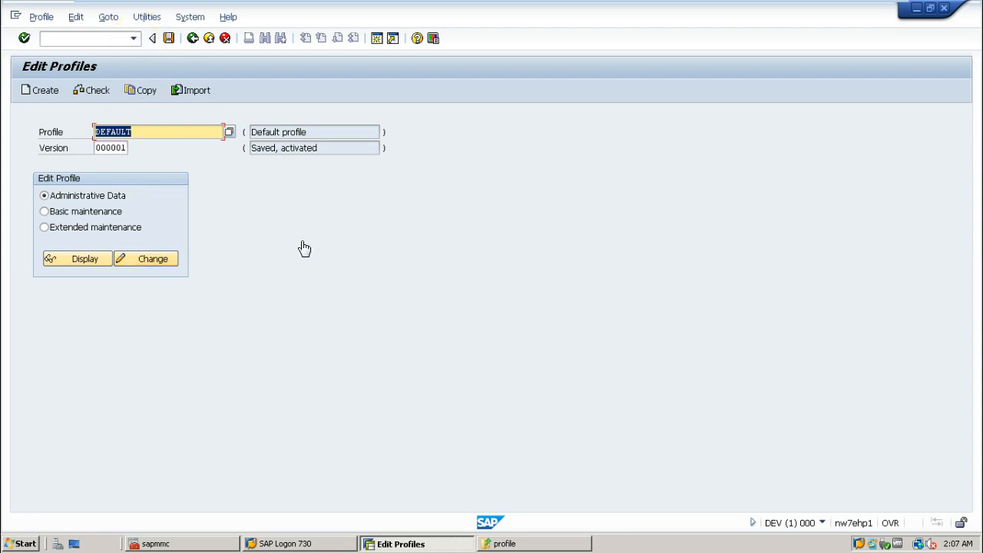